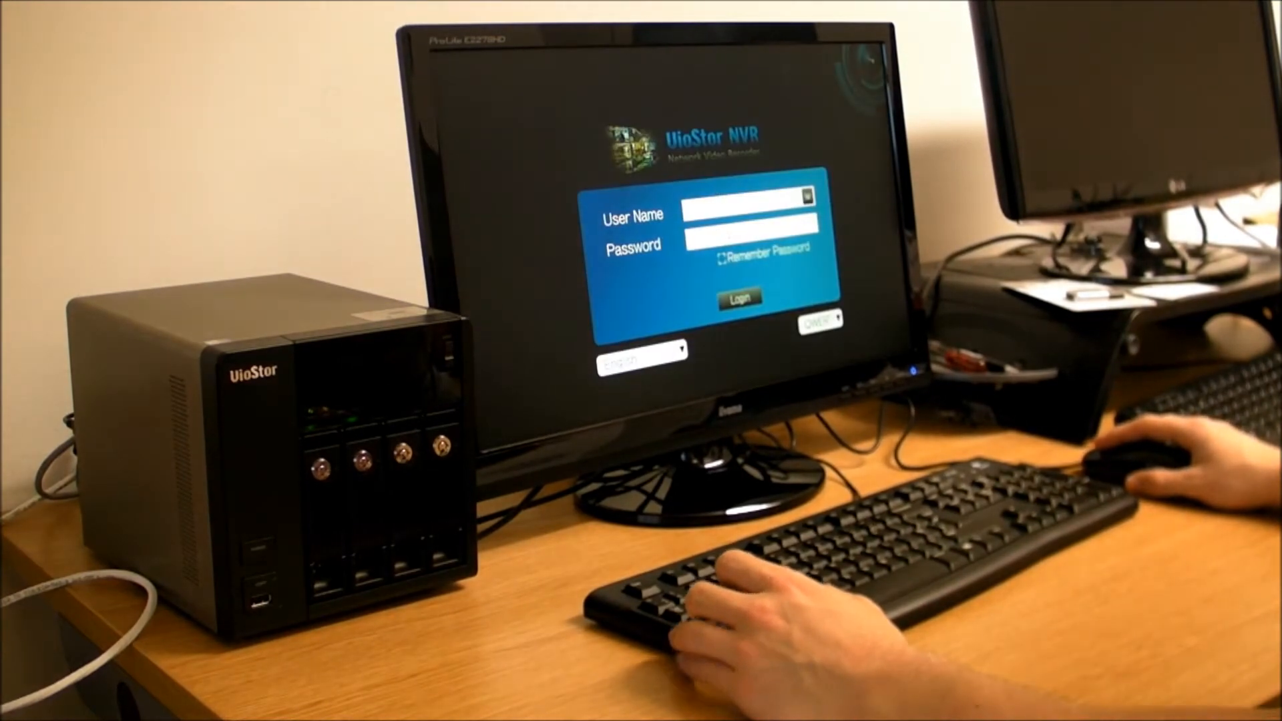
Enter user name 'admin' and the password on the UioStor login screen
{"action": "type", "text": "admin"}
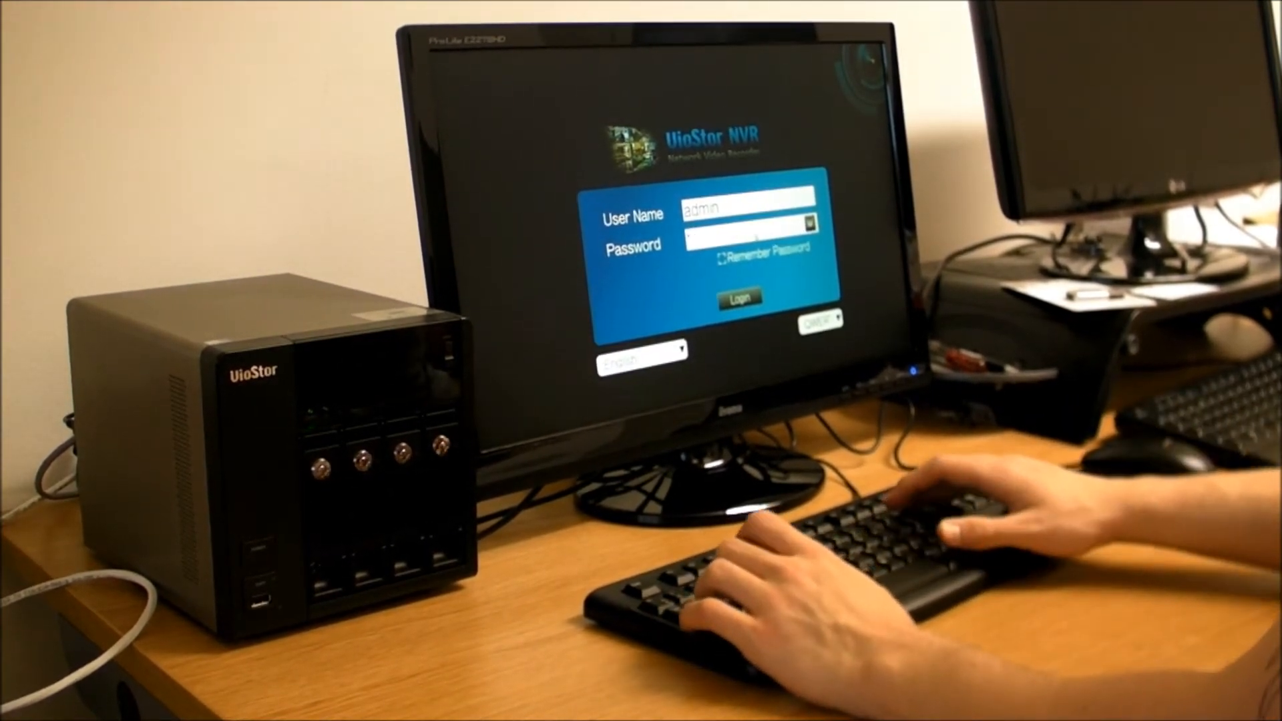
{"action": "type", "text": "password"}
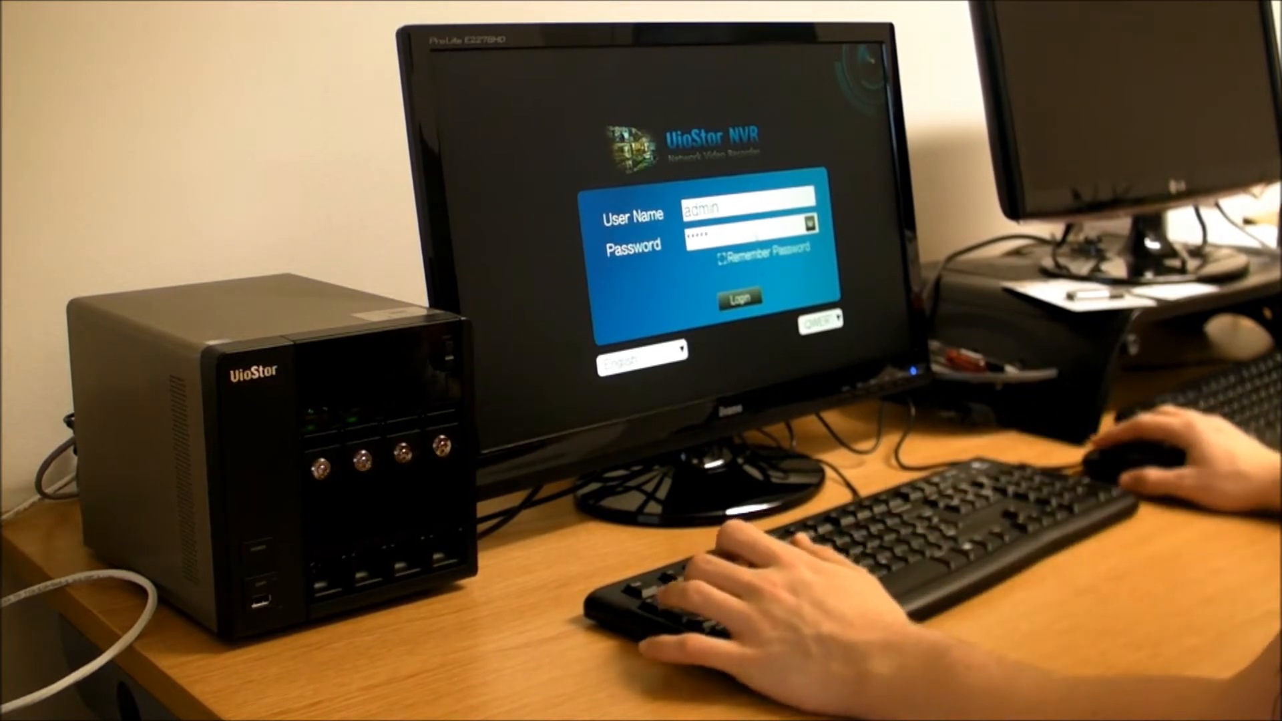
{"action": "left_click", "coordinate": [748, 229]}
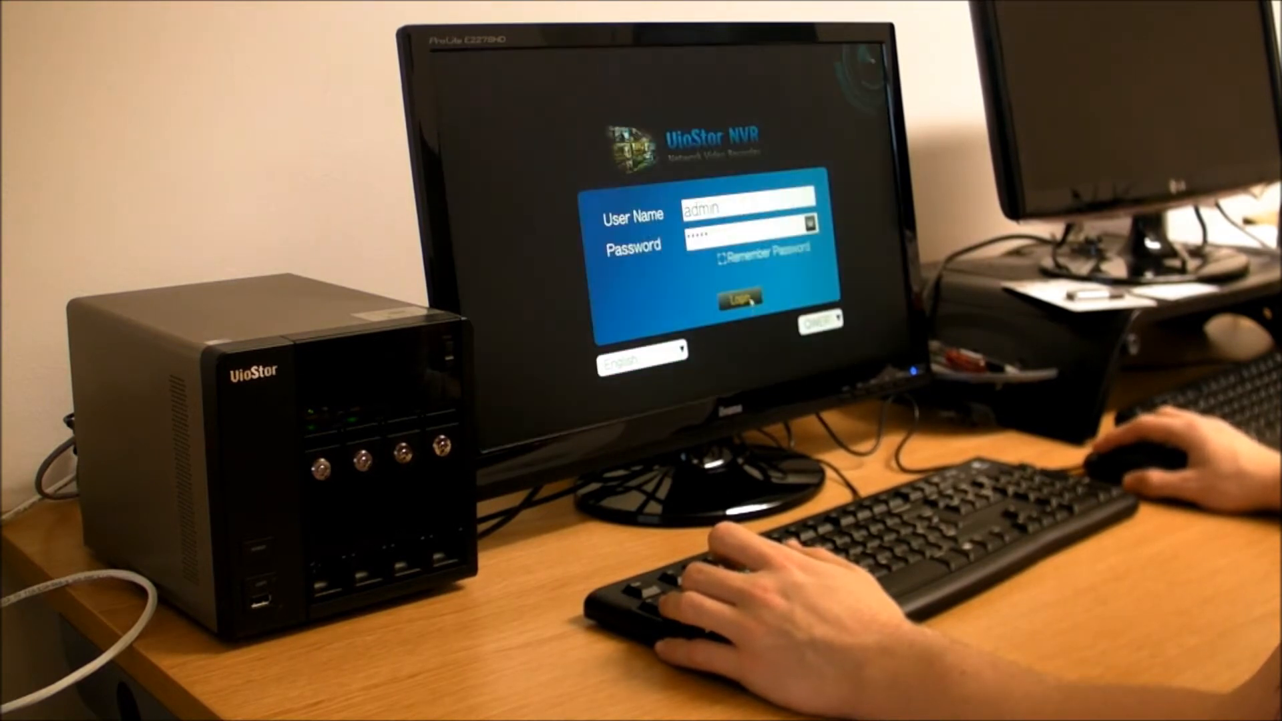
{"action": "left_click", "coordinate": [736, 296]}
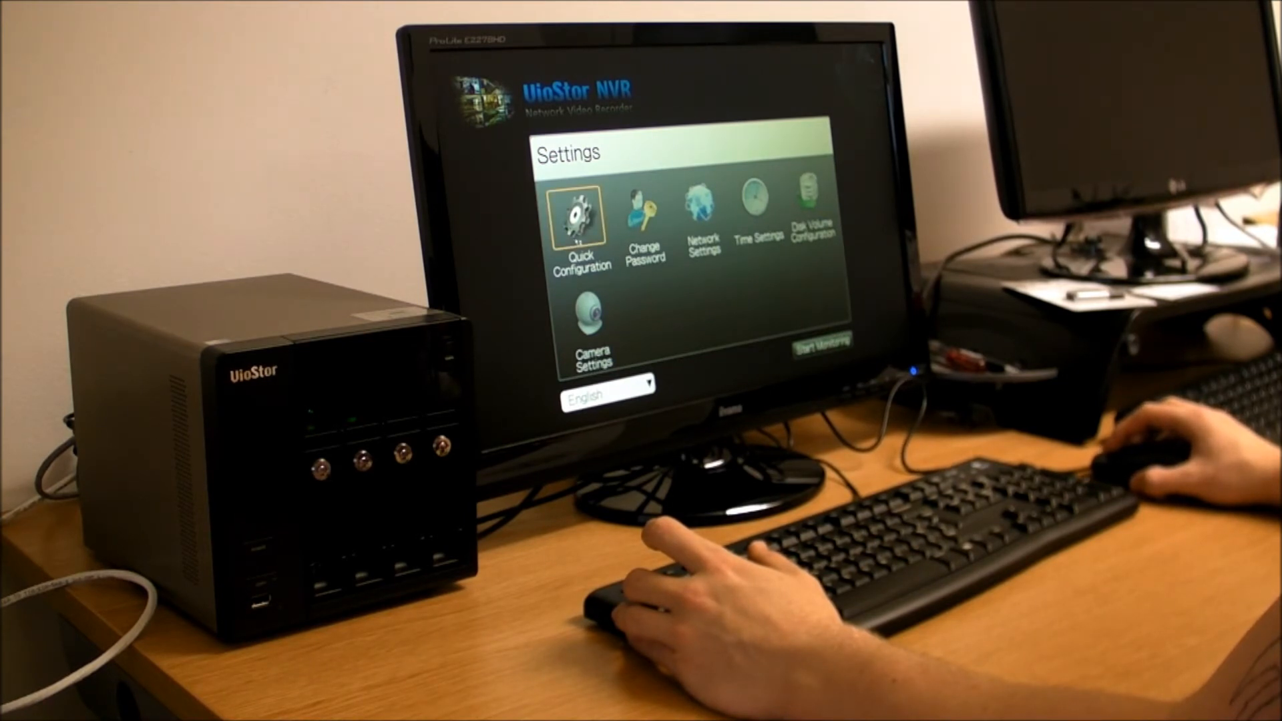
Open Disk Volume Configuration in Settings and view the installed hard disk information
{"action": "left_click", "coordinate": [579, 216]}
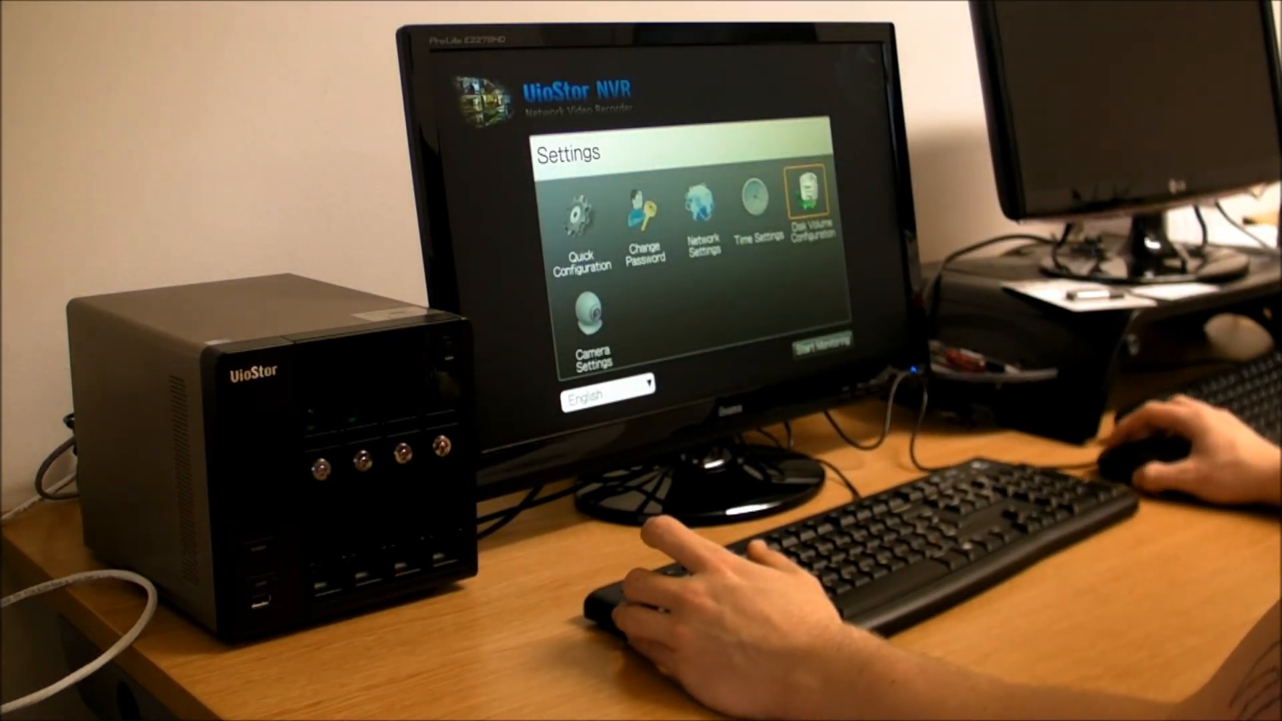
{"action": "left_click", "coordinate": [804, 192]}
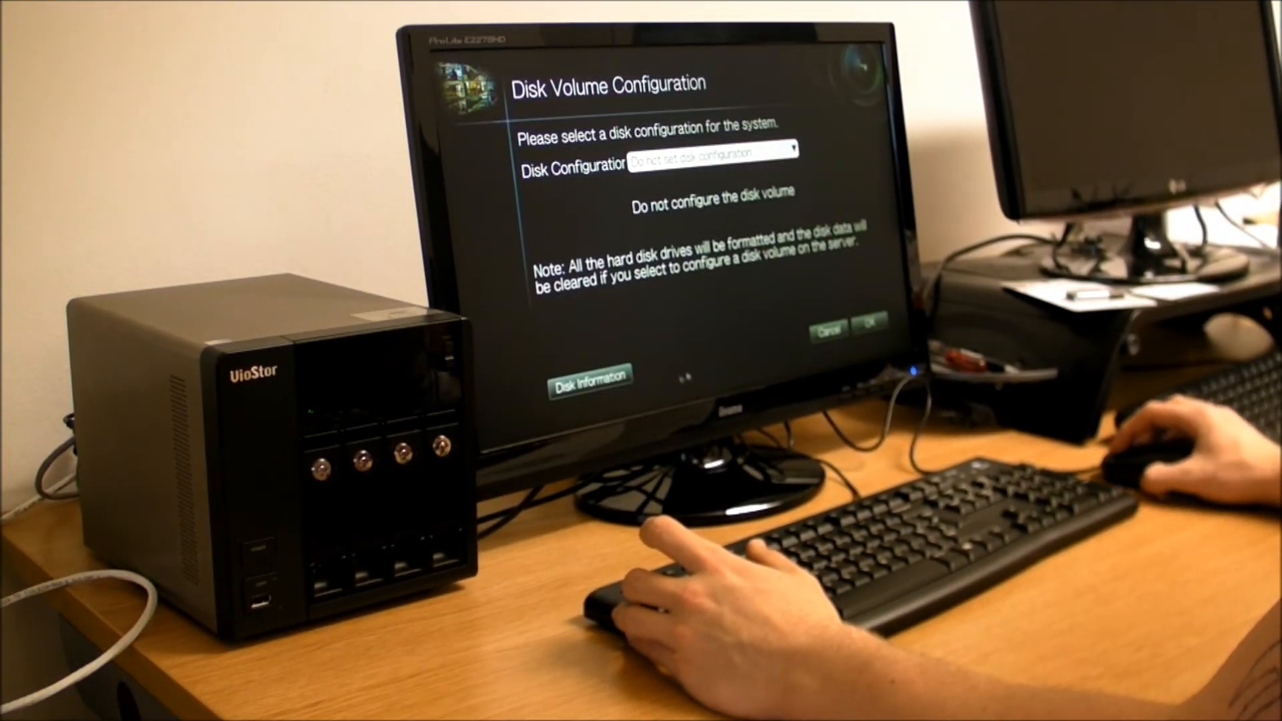
{"action": "left_click", "coordinate": [590, 378]}
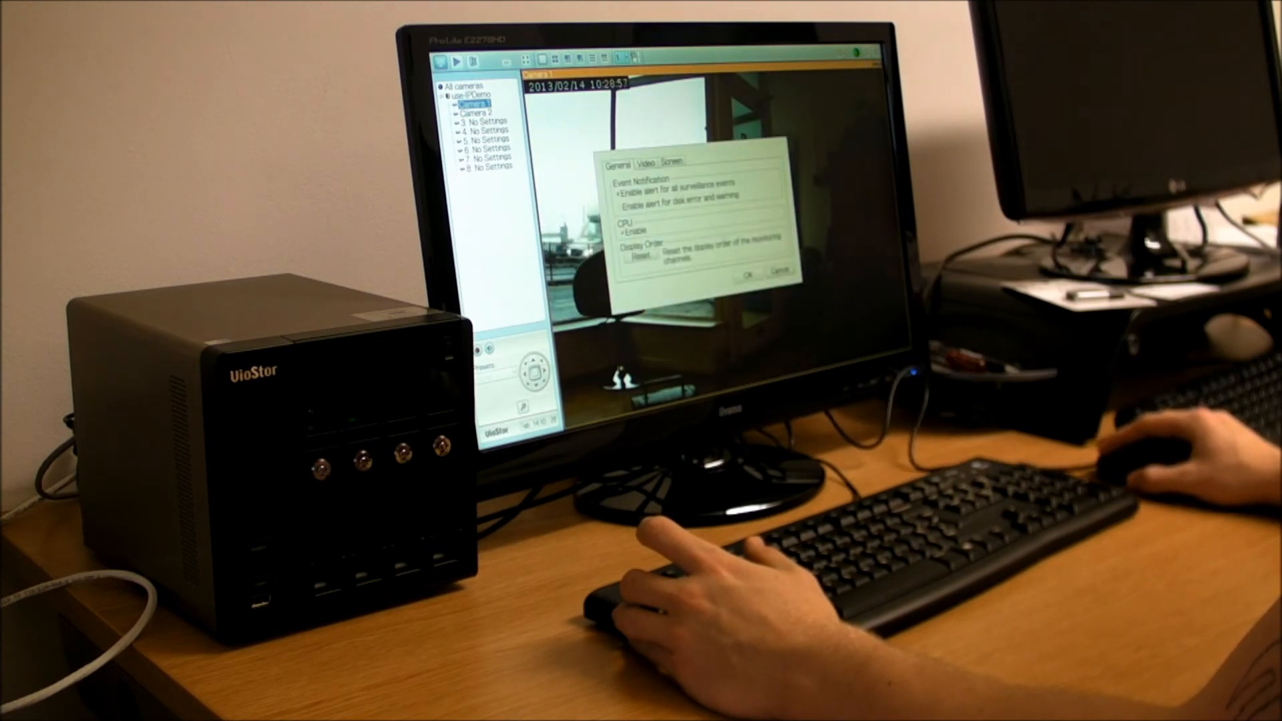
Switch the monitoring options to the Screen tab to view Screen Resolution settings
{"action": "left_click", "coordinate": [671, 161]}
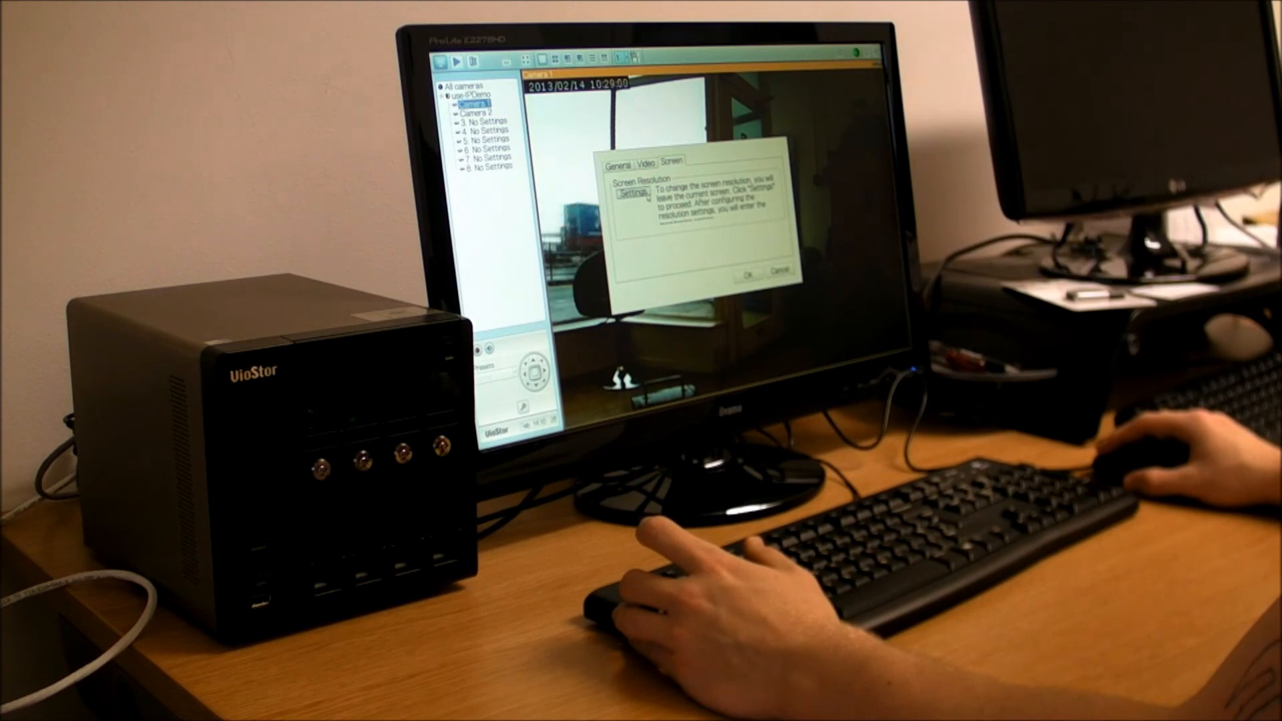
{"action": "left_click", "coordinate": [629, 192]}
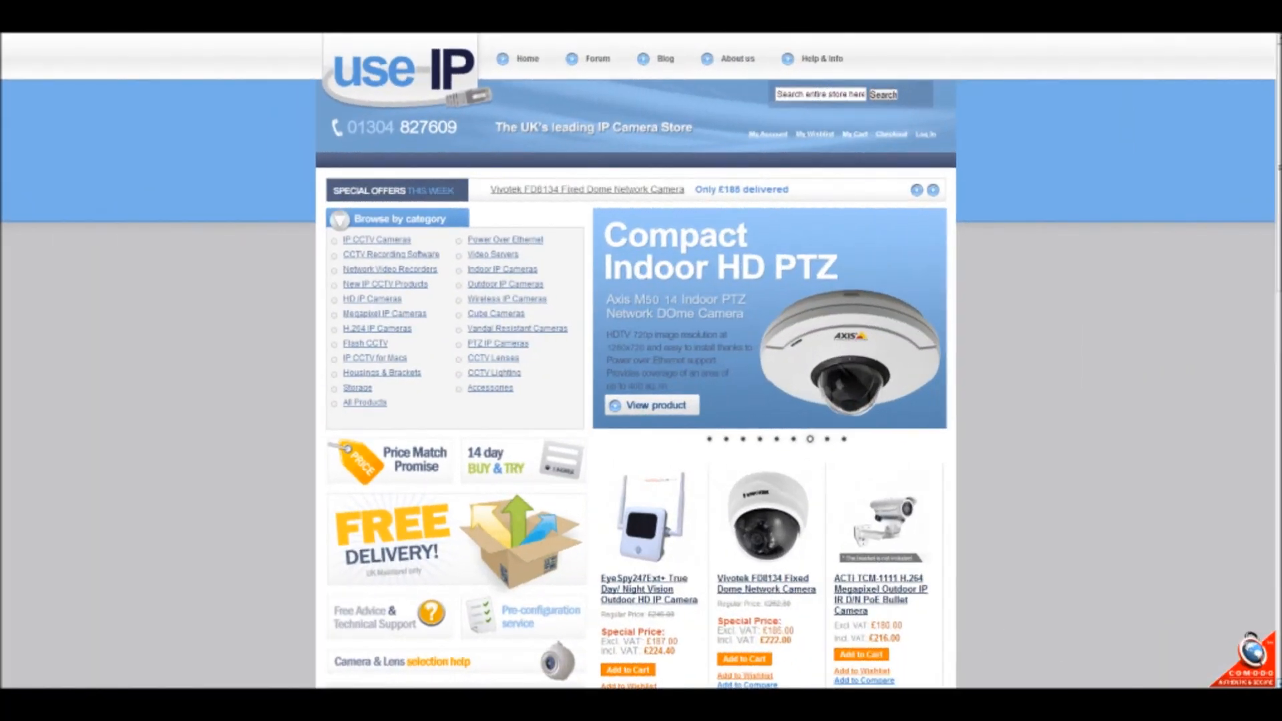
Go to the Forum section from the use-IP homepage navigation bar
{"action": "left_click", "coordinate": [597, 58]}
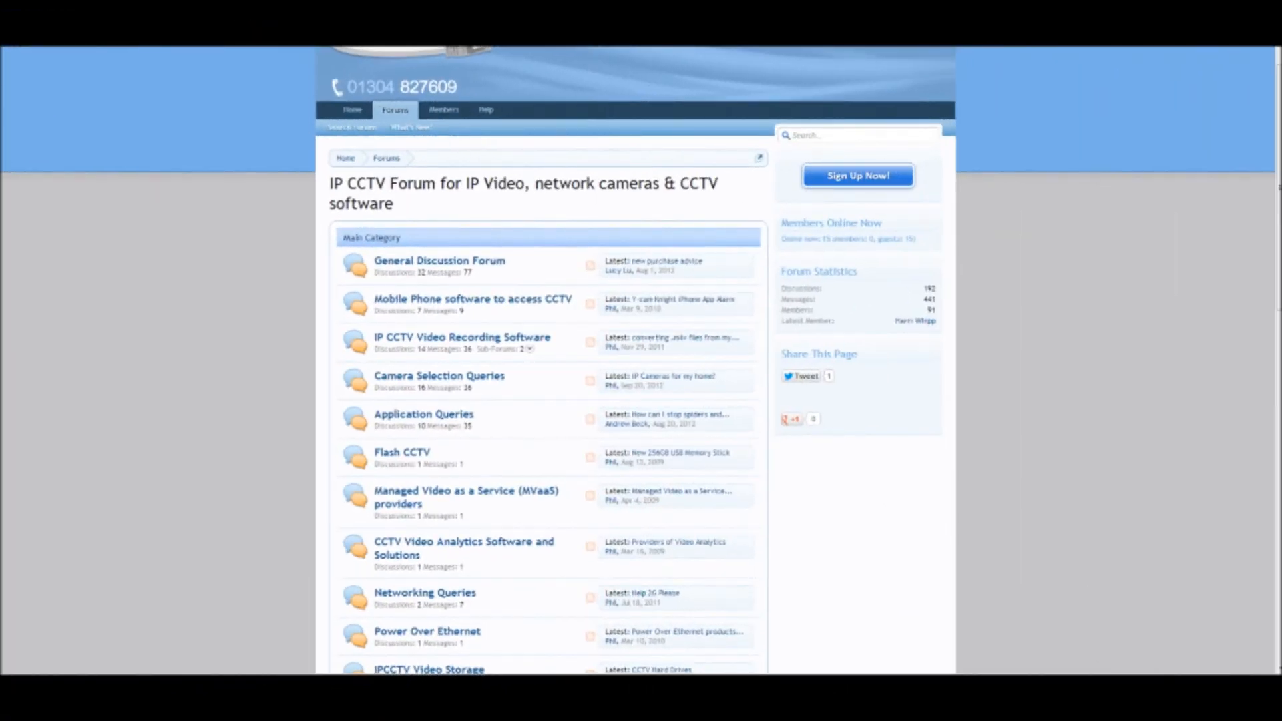